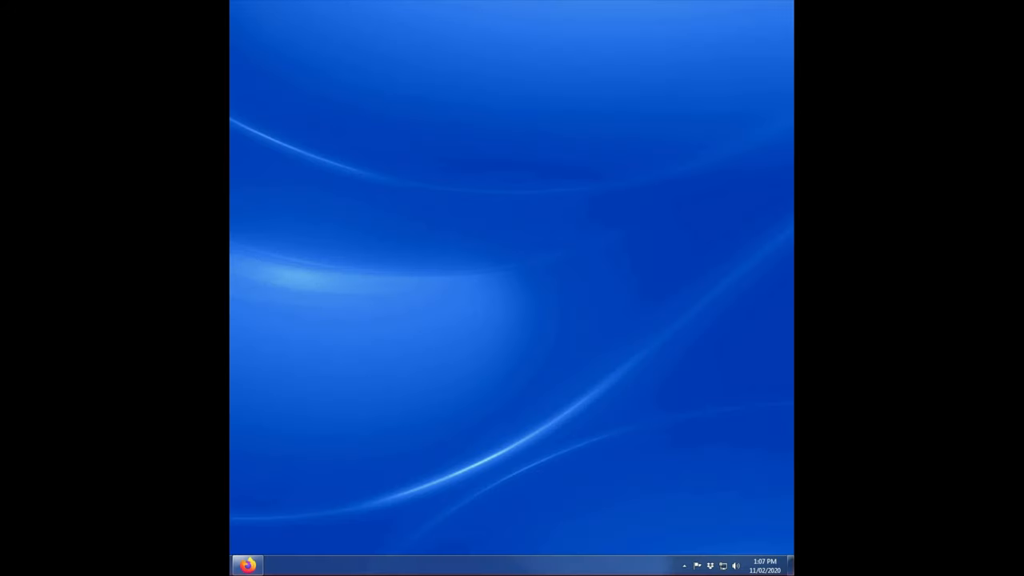
{"action": "mouse_move", "coordinate": [716, 542]}
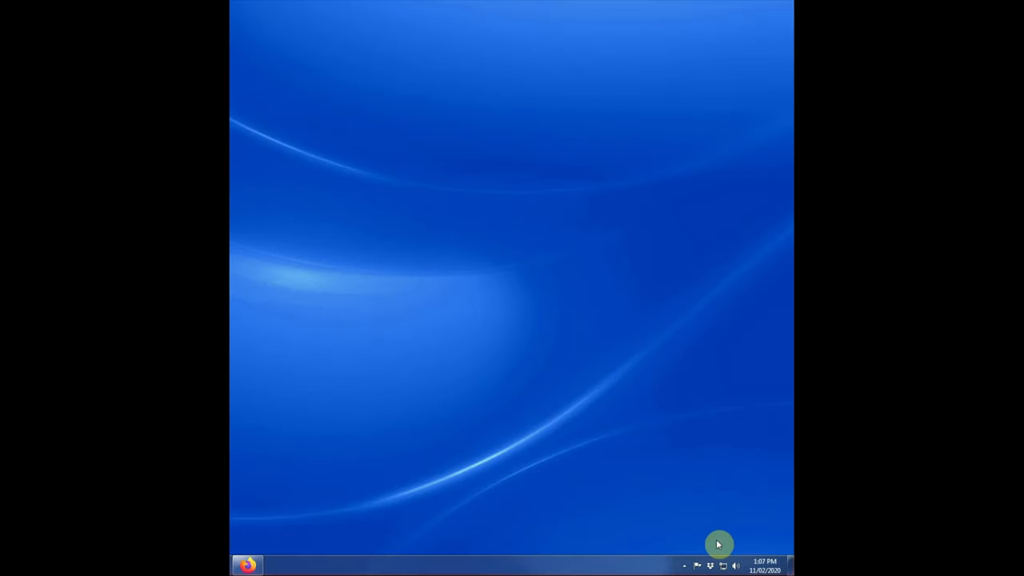
Step: Connect Windows to the LogOn-11857777 wireless network from the system tray network list
{"action": "left_click", "coordinate": [724, 565]}
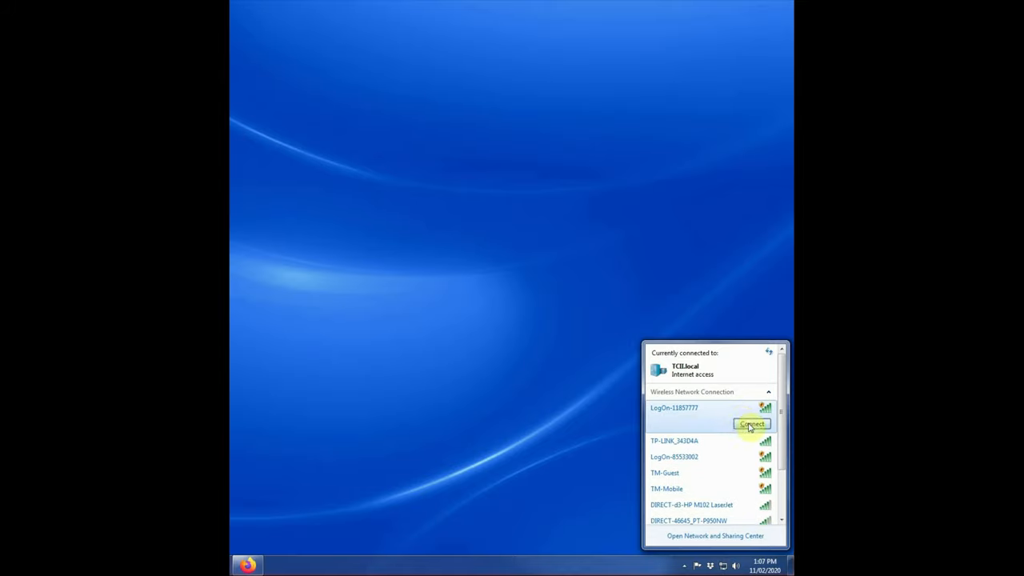
{"action": "left_click", "coordinate": [752, 426]}
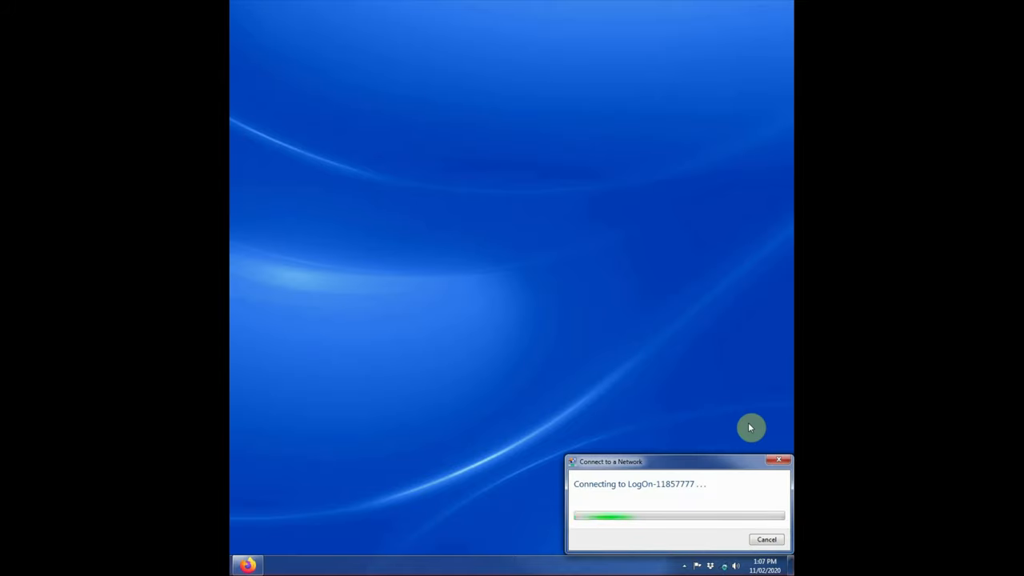
{"action": "left_click", "coordinate": [733, 566]}
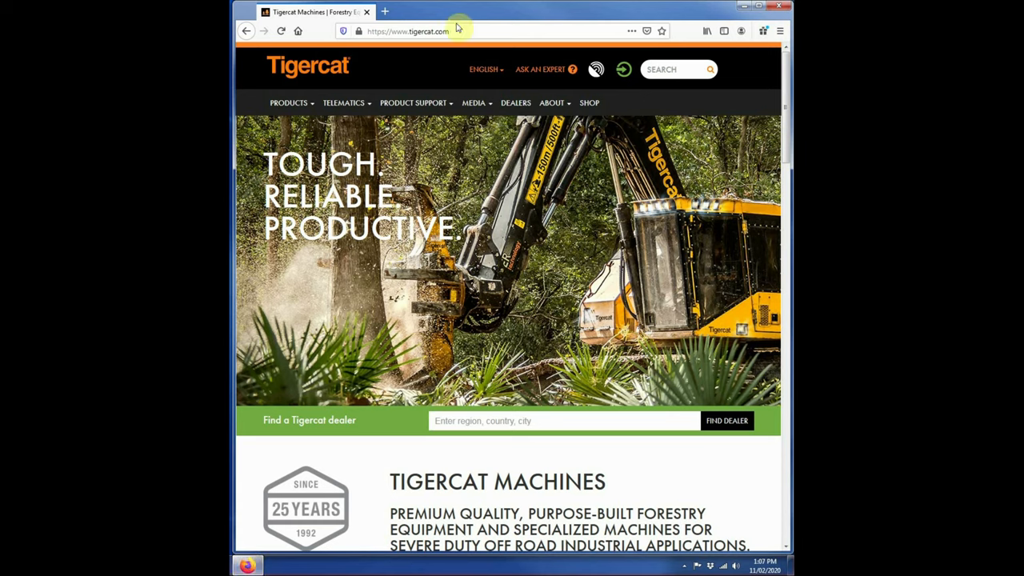
Step: Load the LogOn sign-in page at 192.168.2.1 in Firefox for unit 11857777
{"action": "type", "text": "htt"}
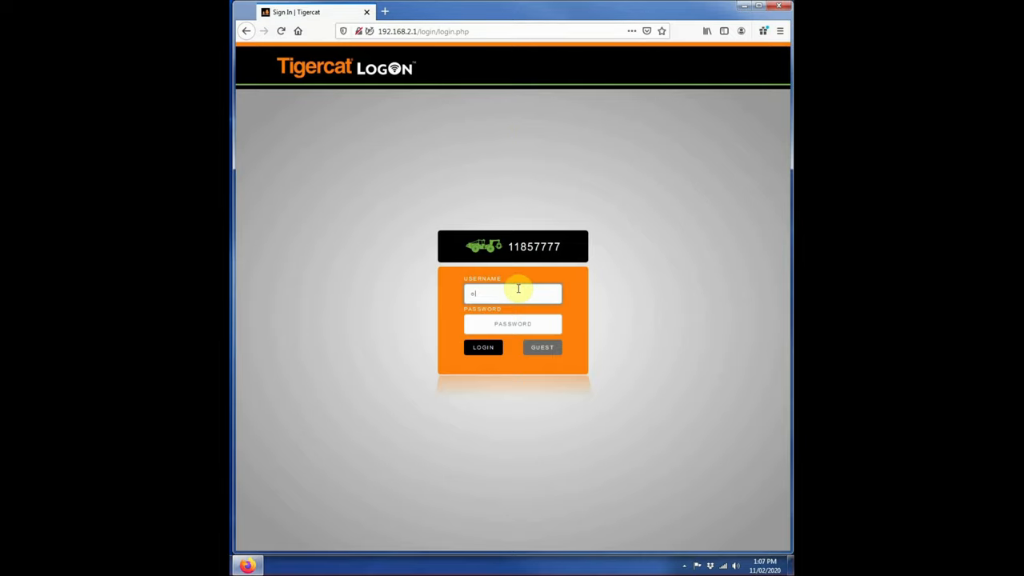
Step: Sign in as owner with the default password to reach the Custom Data and Status dashboard
{"action": "type", "text": "owner"}
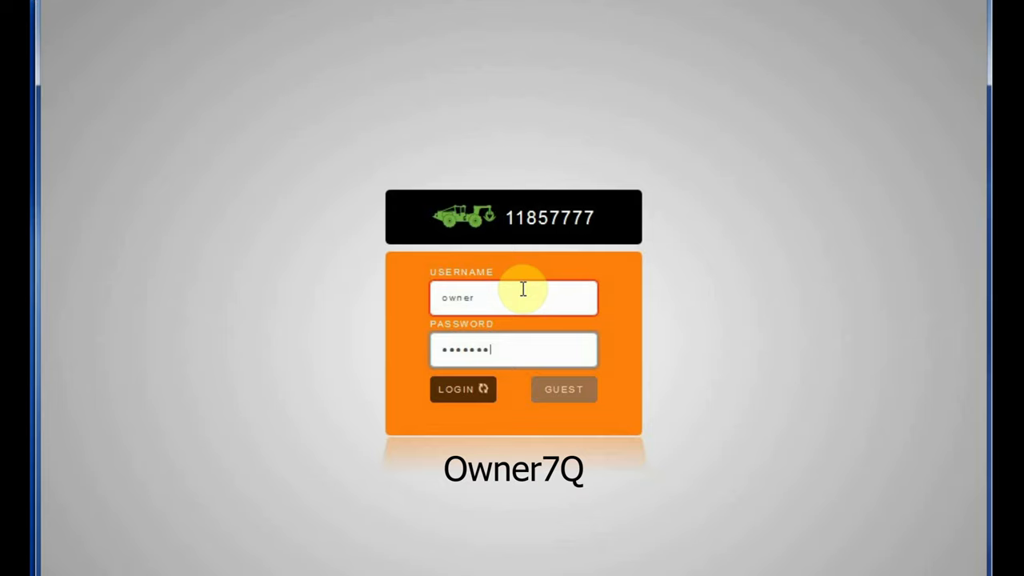
{"action": "left_click", "coordinate": [464, 390]}
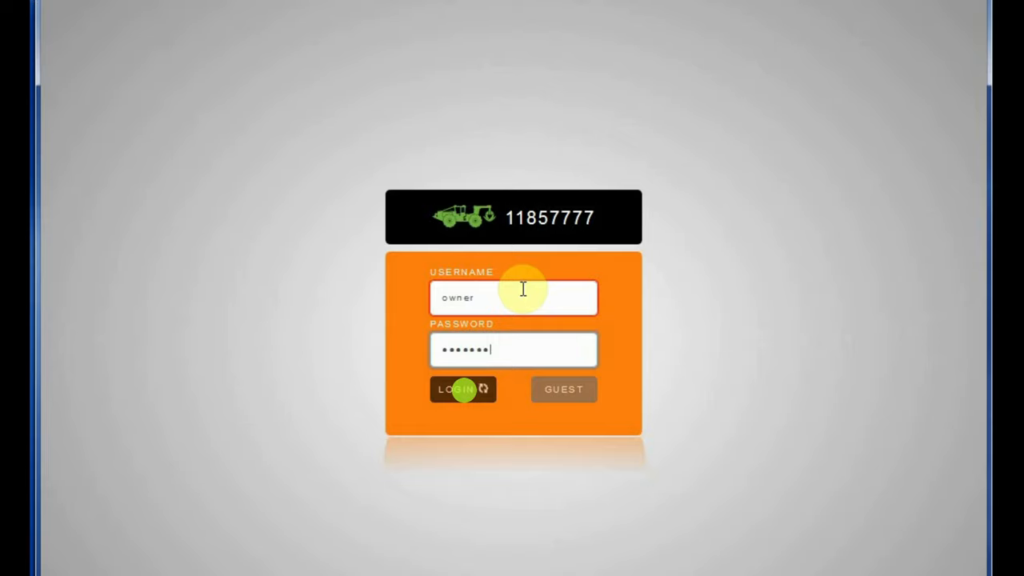
{"action": "left_click", "coordinate": [463, 389]}
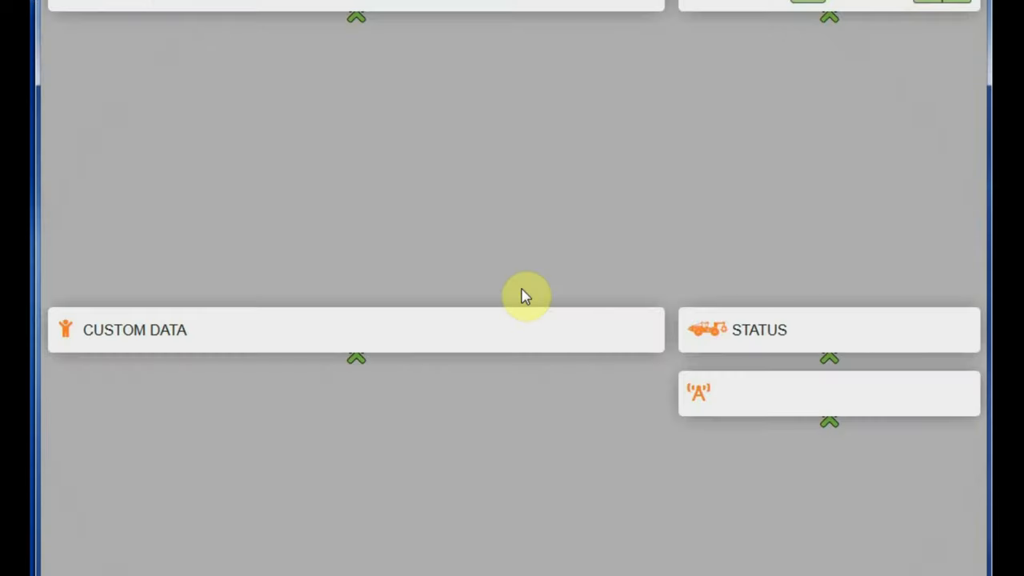